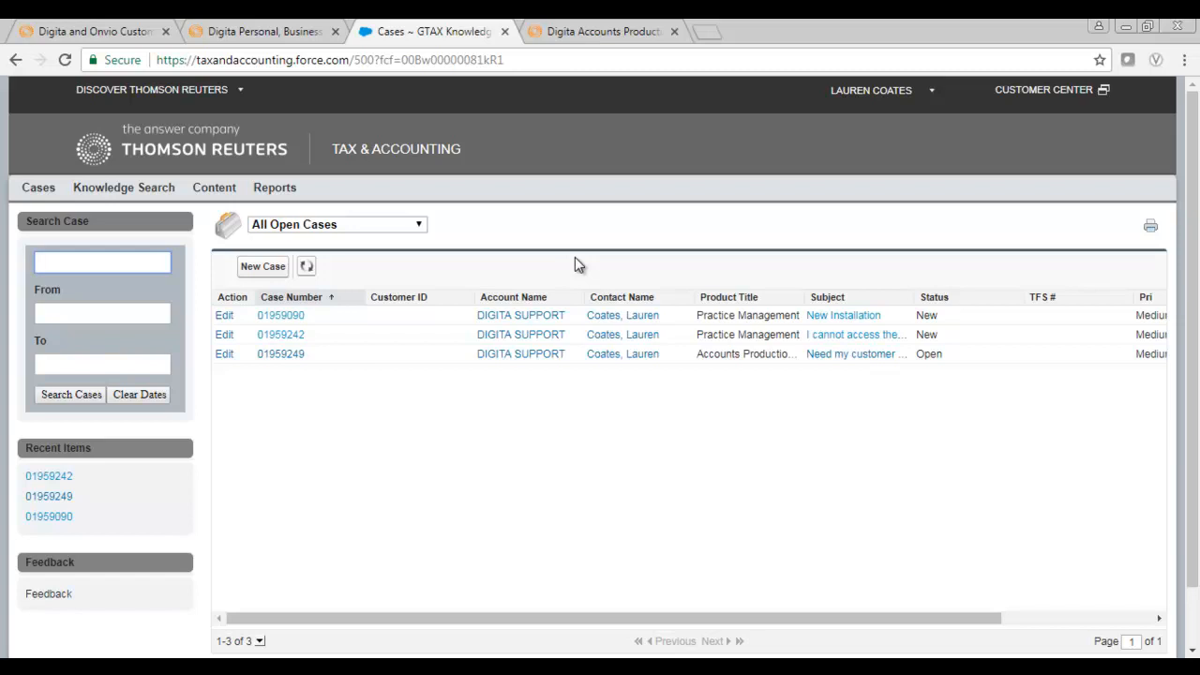
{"action": "mouse_move", "coordinate": [427, 346]}
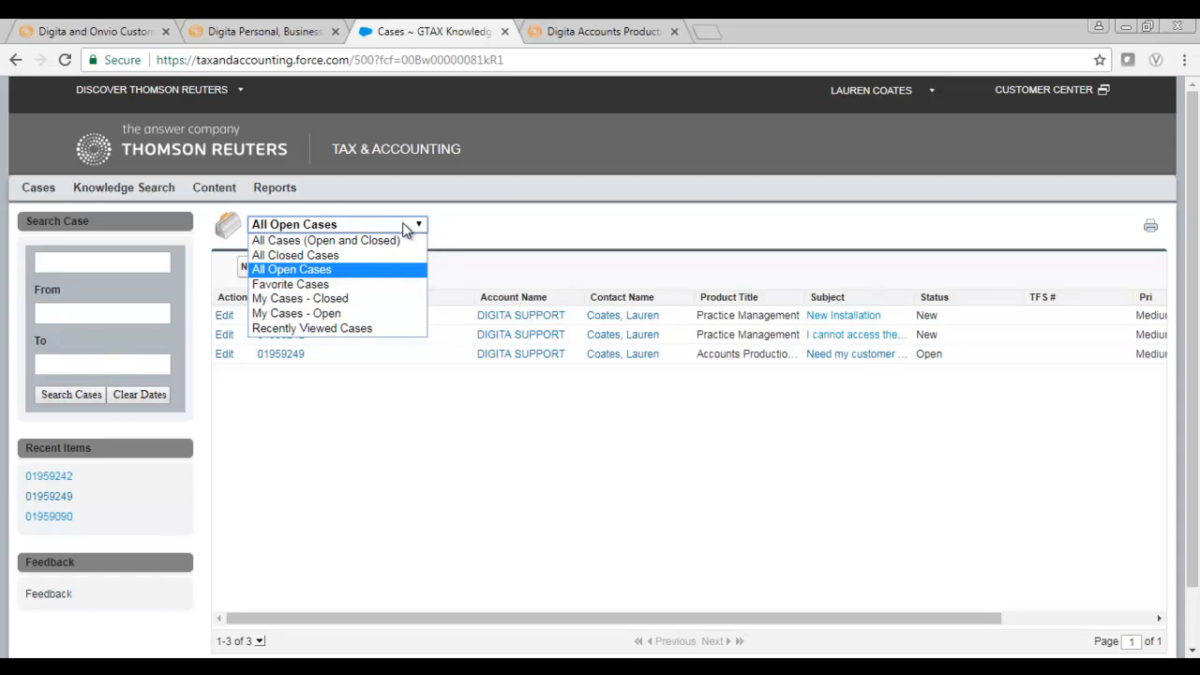
{"action": "mouse_move", "coordinate": [326, 240]}
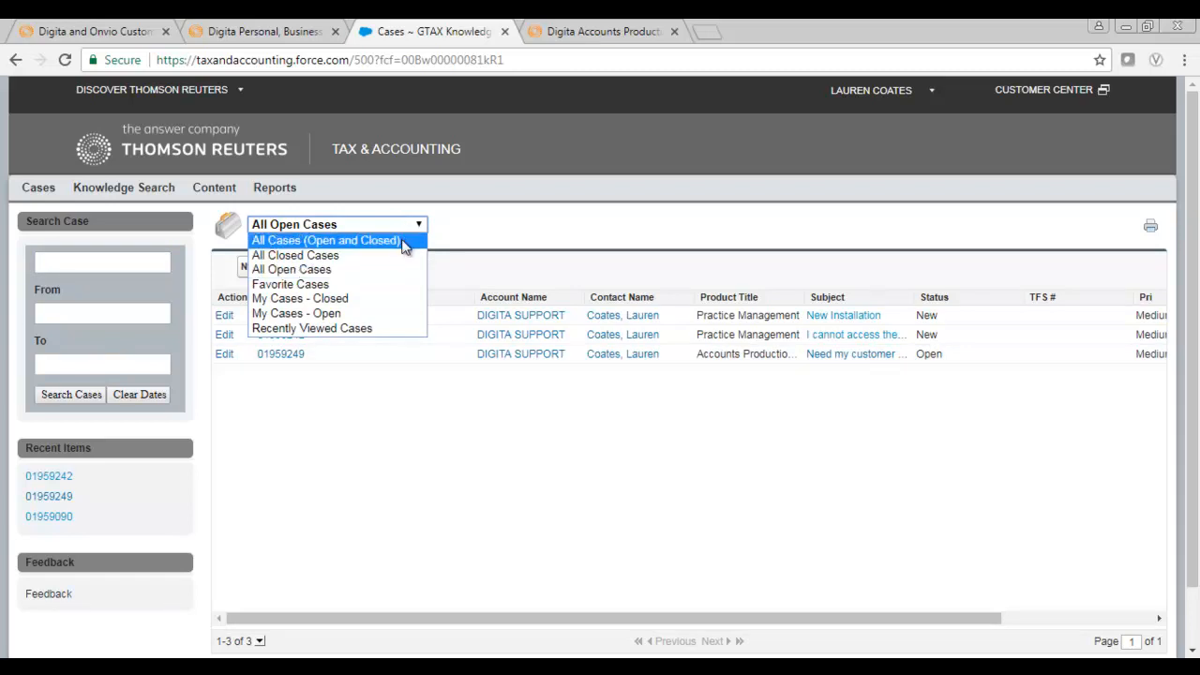
{"action": "mouse_move", "coordinate": [384, 329]}
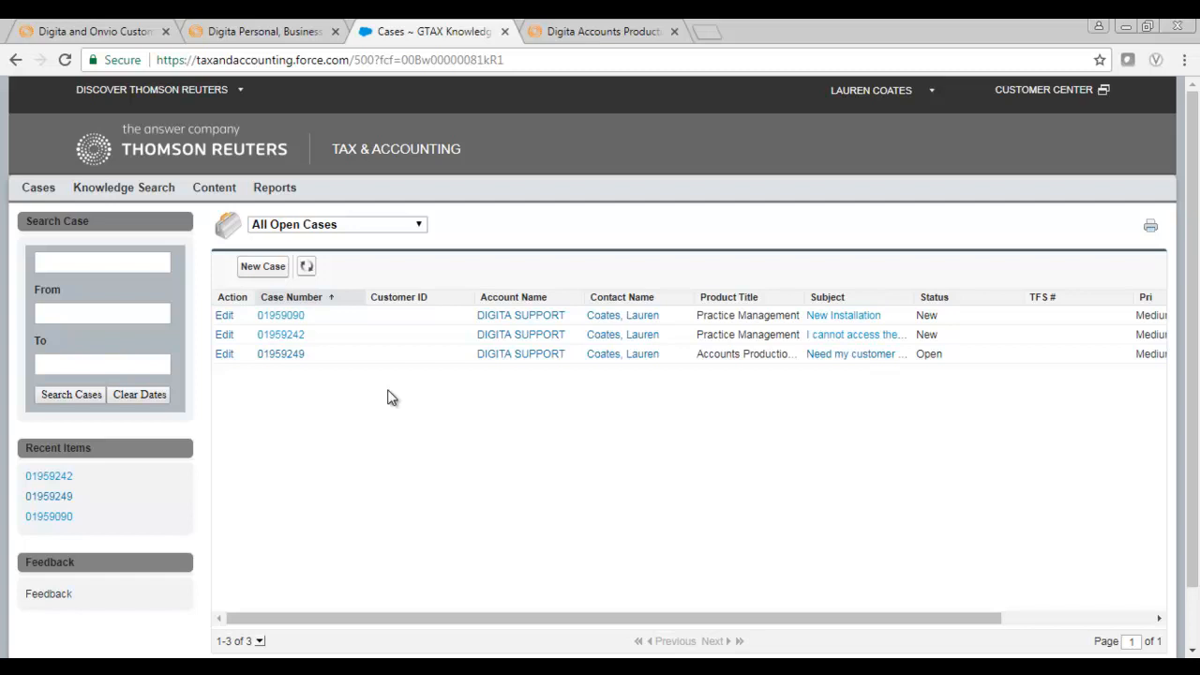
{"action": "mouse_move", "coordinate": [373, 469]}
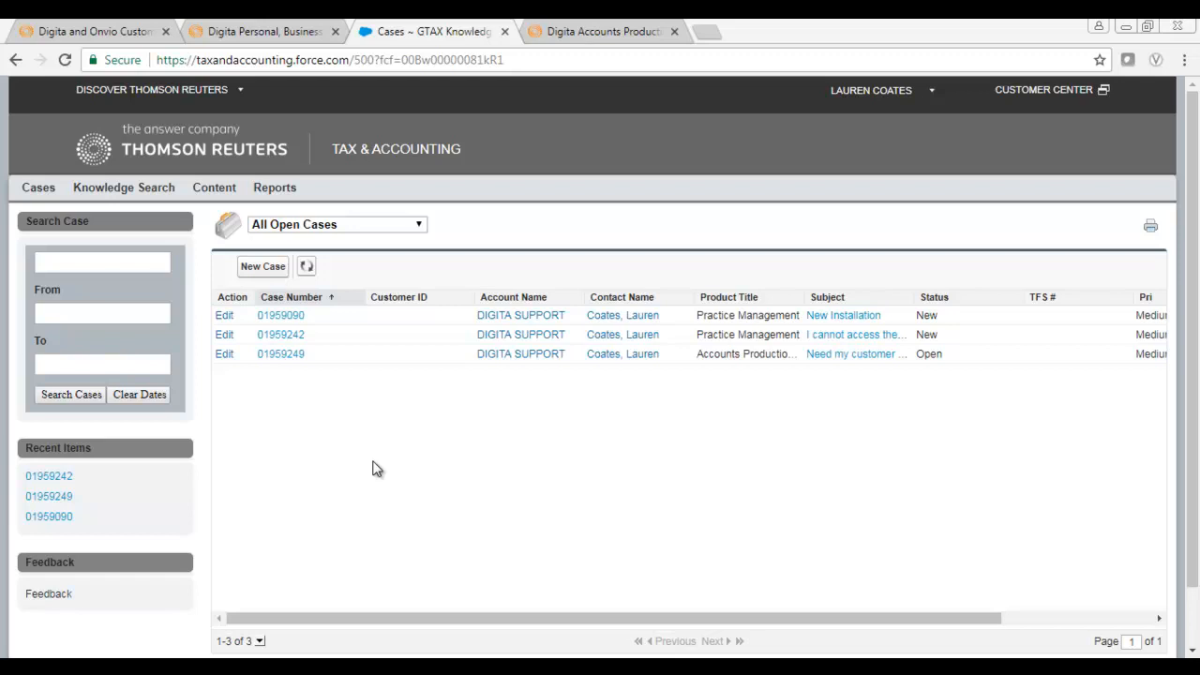
{"action": "mouse_move", "coordinate": [392, 397]}
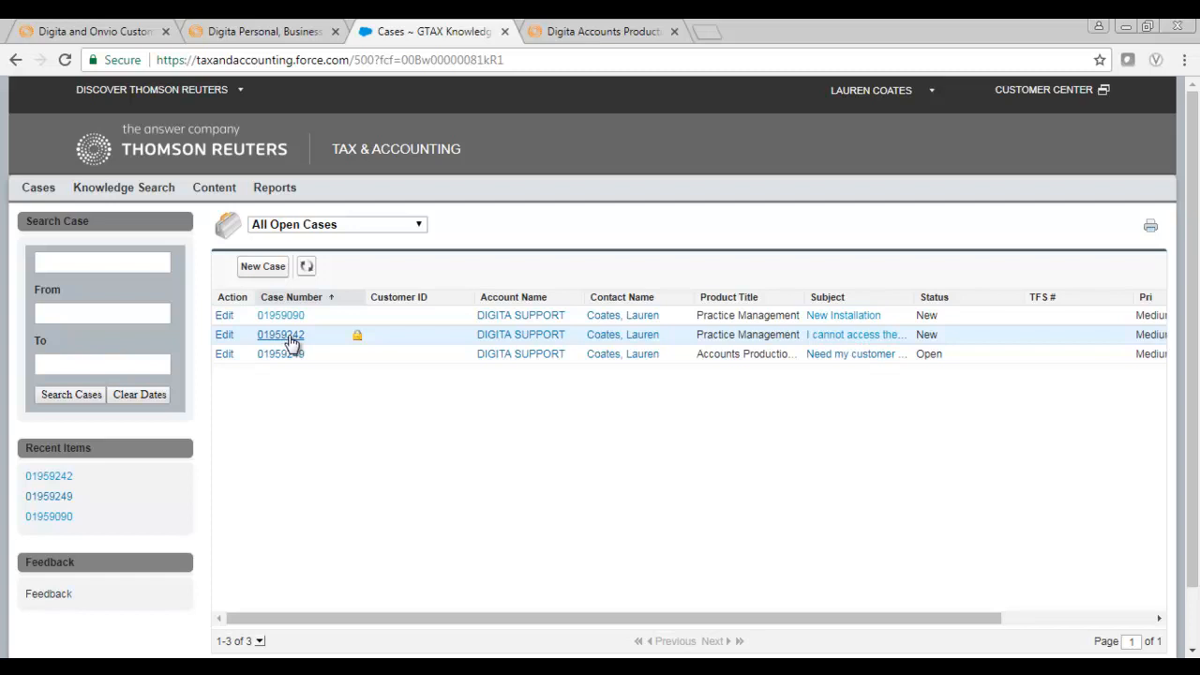
- Open case 01959242 from the All Open Cases list
{"action": "left_click", "coordinate": [281, 333]}
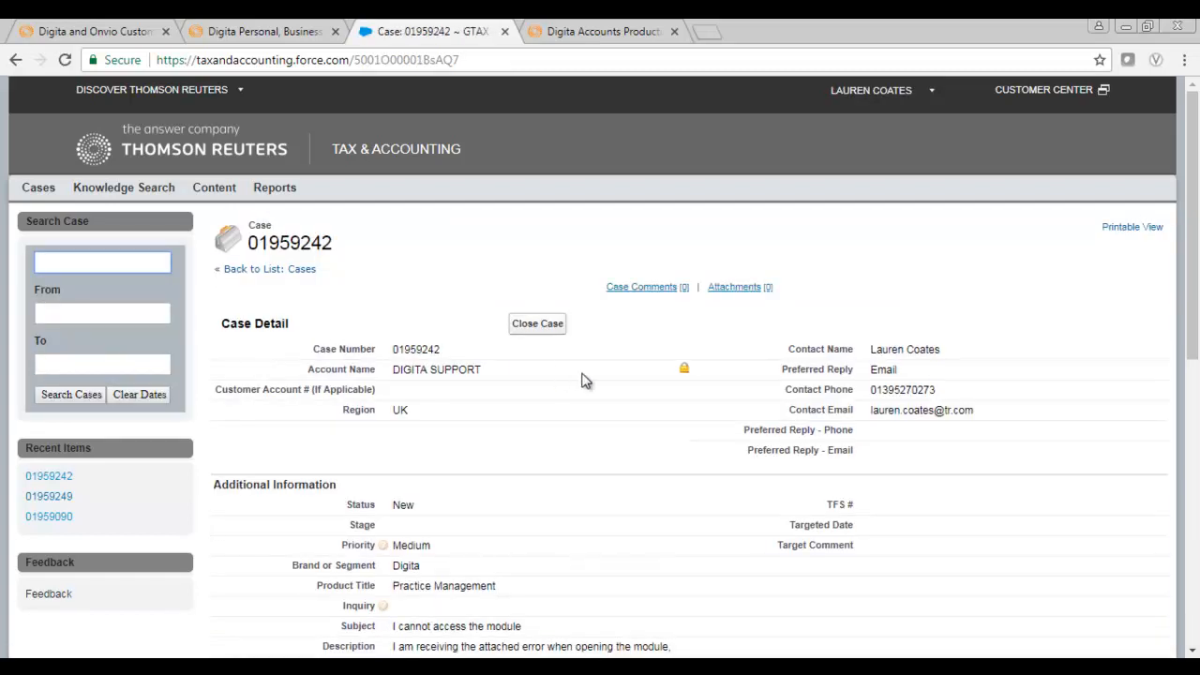
{"action": "left_click", "coordinate": [641, 287]}
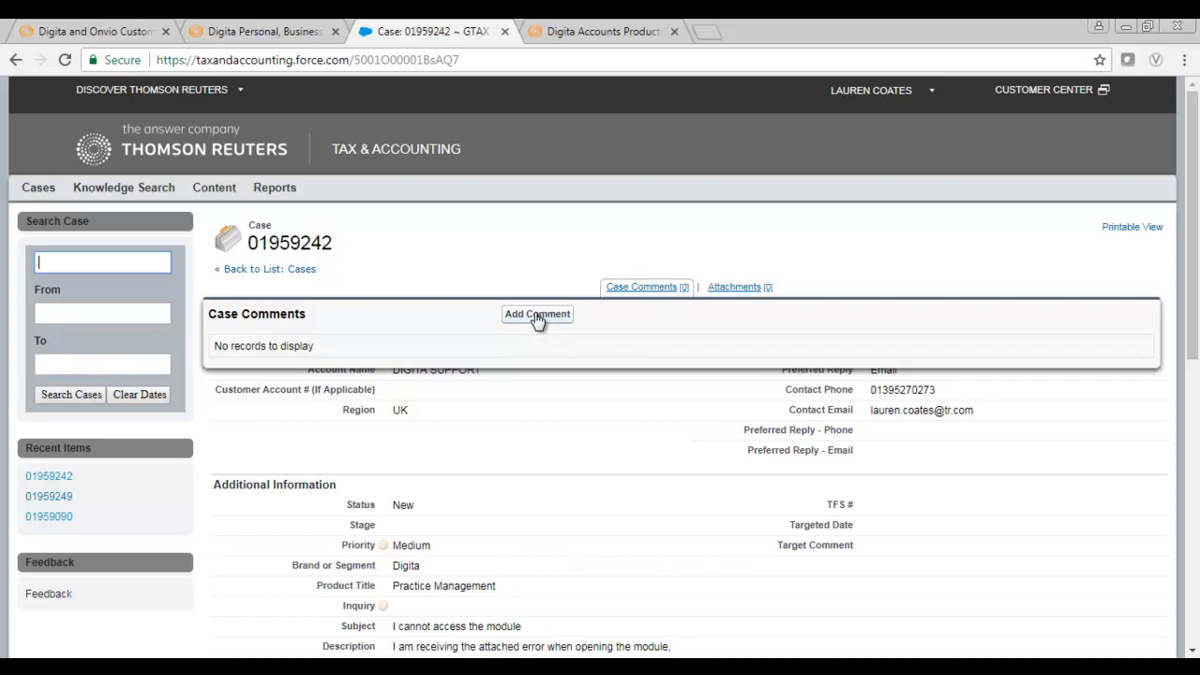
{"action": "left_click", "coordinate": [536, 315]}
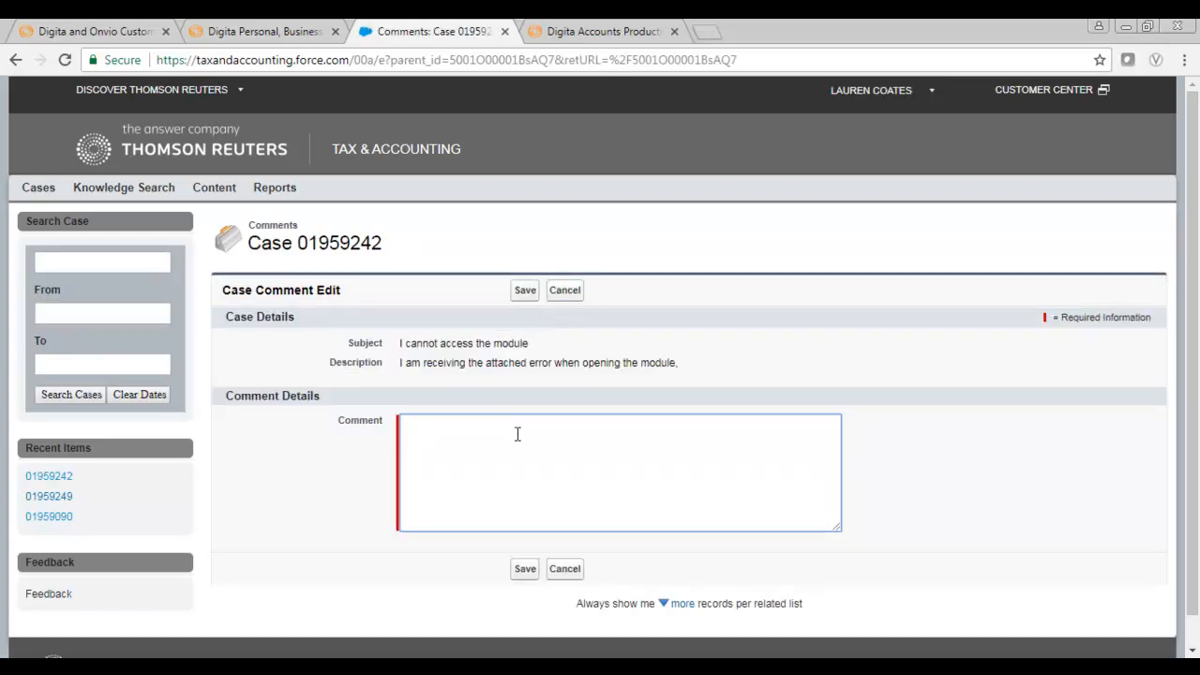
{"action": "left_click", "coordinate": [564, 289]}
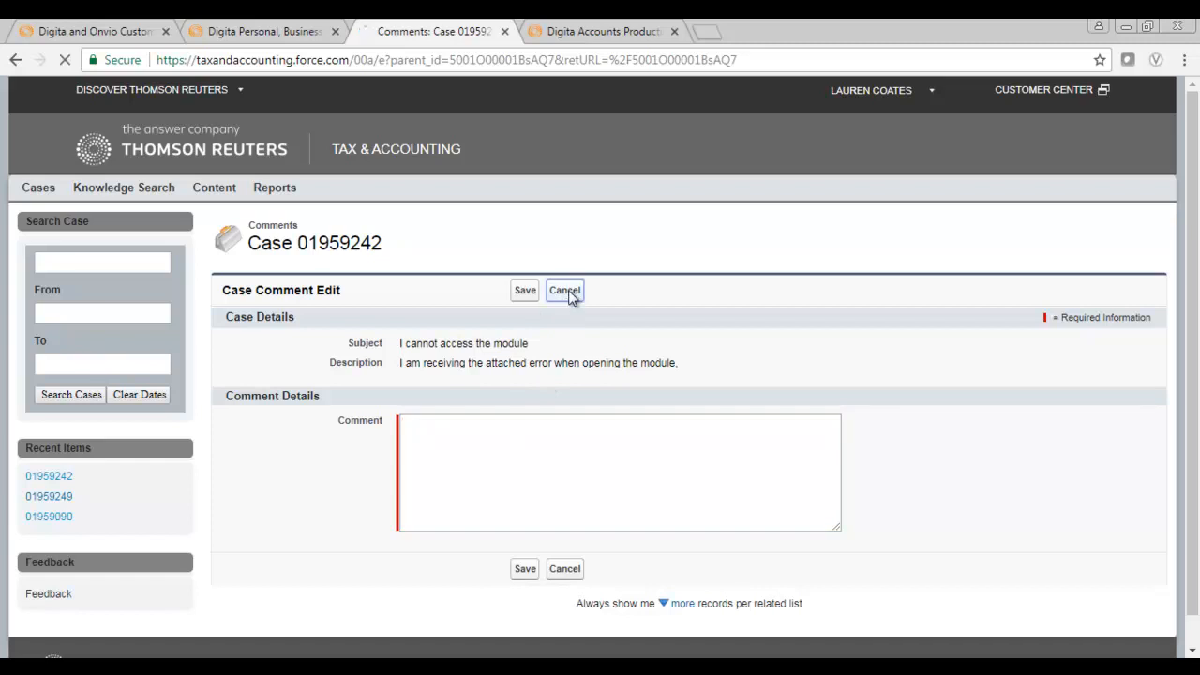
{"action": "left_click", "coordinate": [564, 289]}
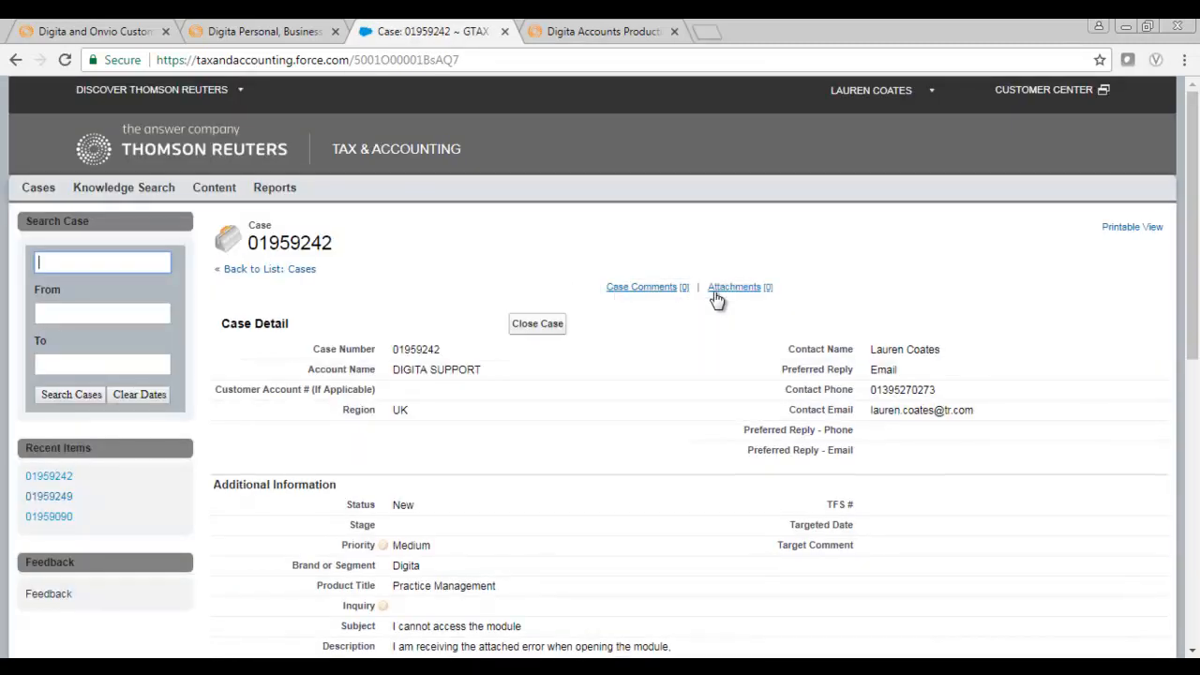
- Go to the case's Attachments and start attaching a file to case 01959242
{"action": "left_click", "coordinate": [735, 287]}
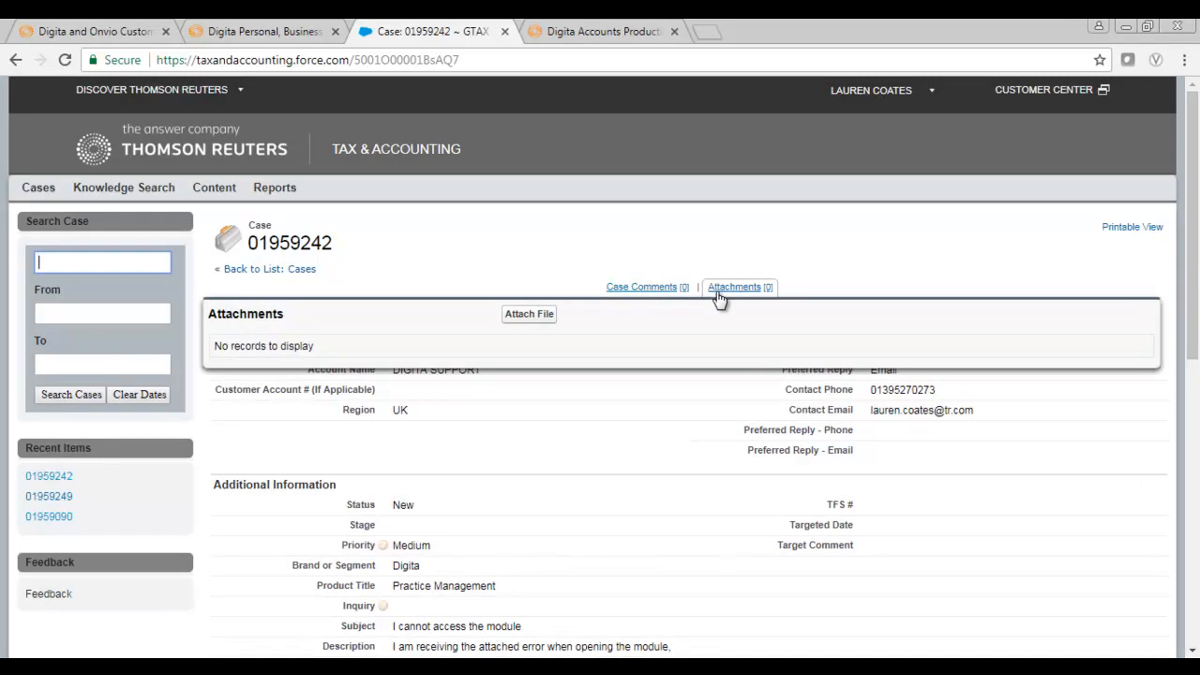
{"action": "mouse_move", "coordinate": [522, 322]}
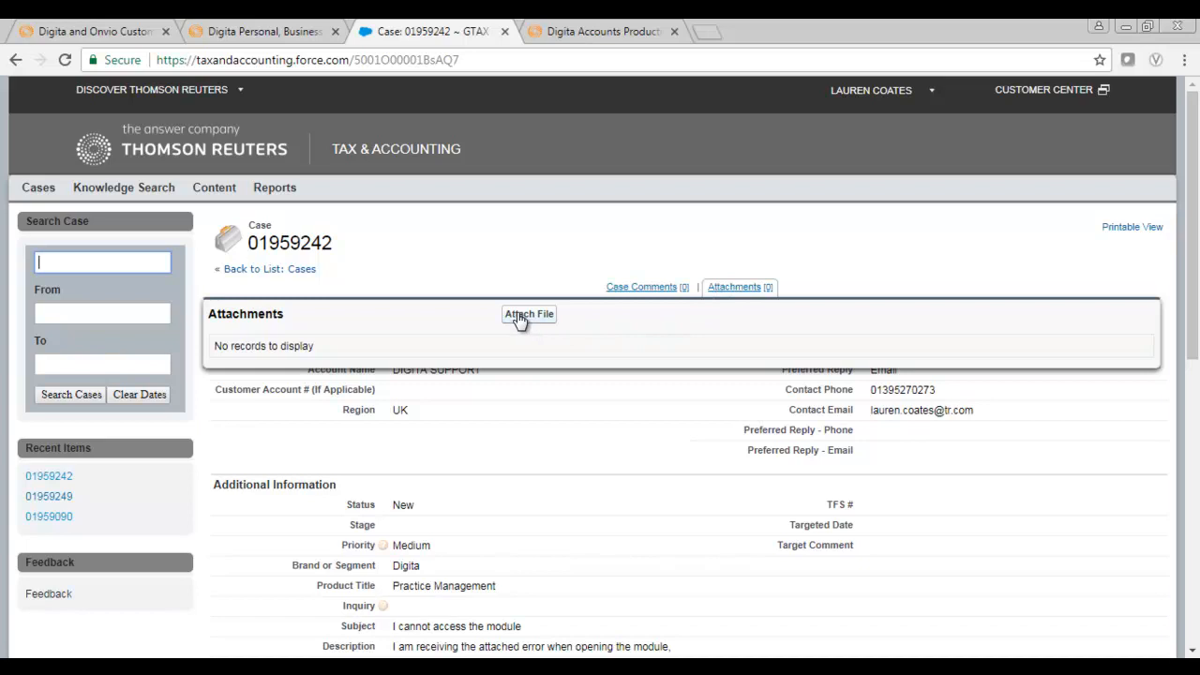
{"action": "left_click", "coordinate": [528, 315]}
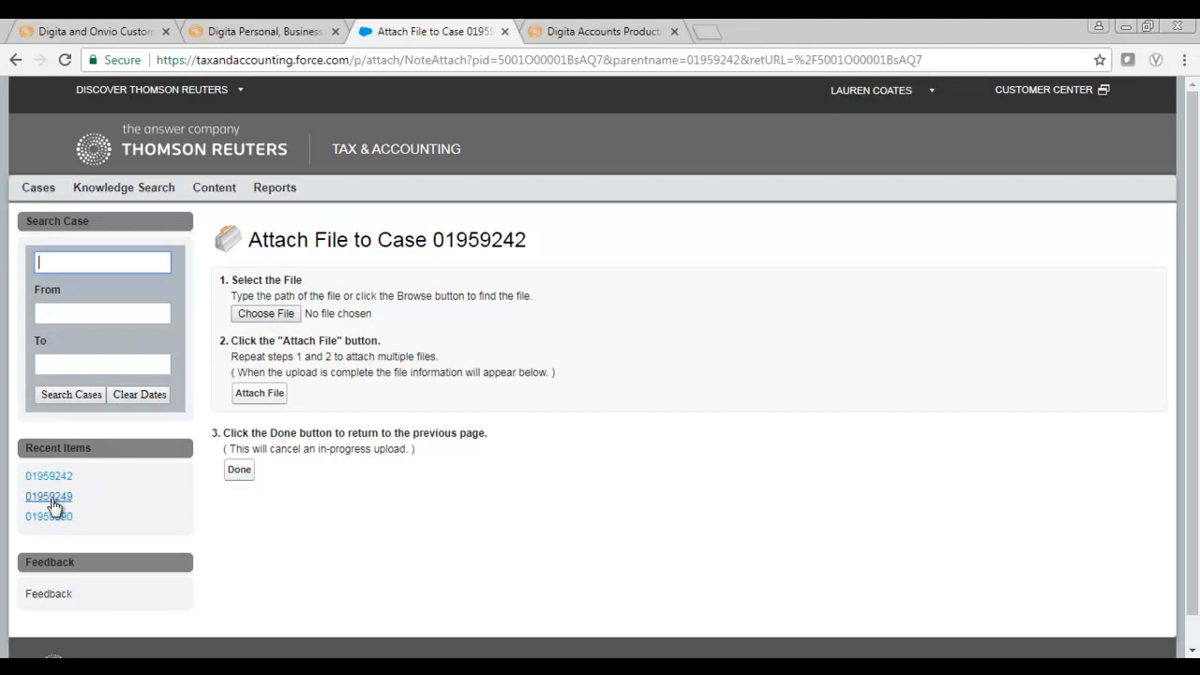
- Open recently viewed case 01959249 and review its detail page down to comments and attachments
{"action": "left_click", "coordinate": [48, 495]}
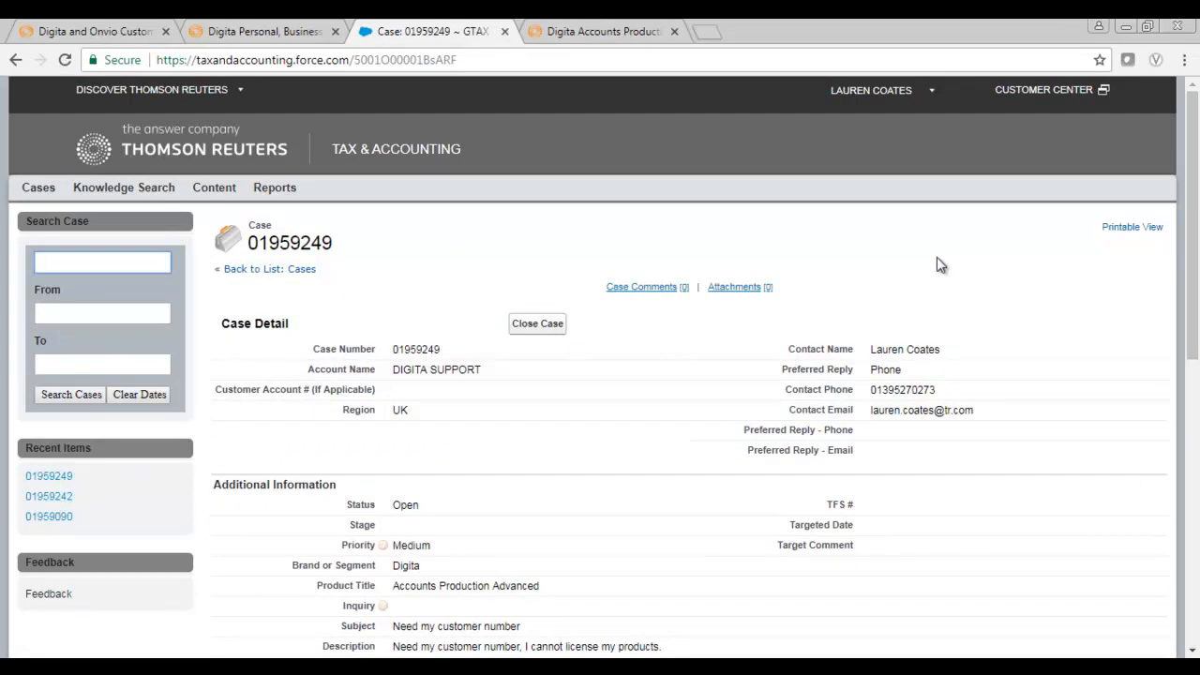
{"action": "mouse_move", "coordinate": [1194, 195]}
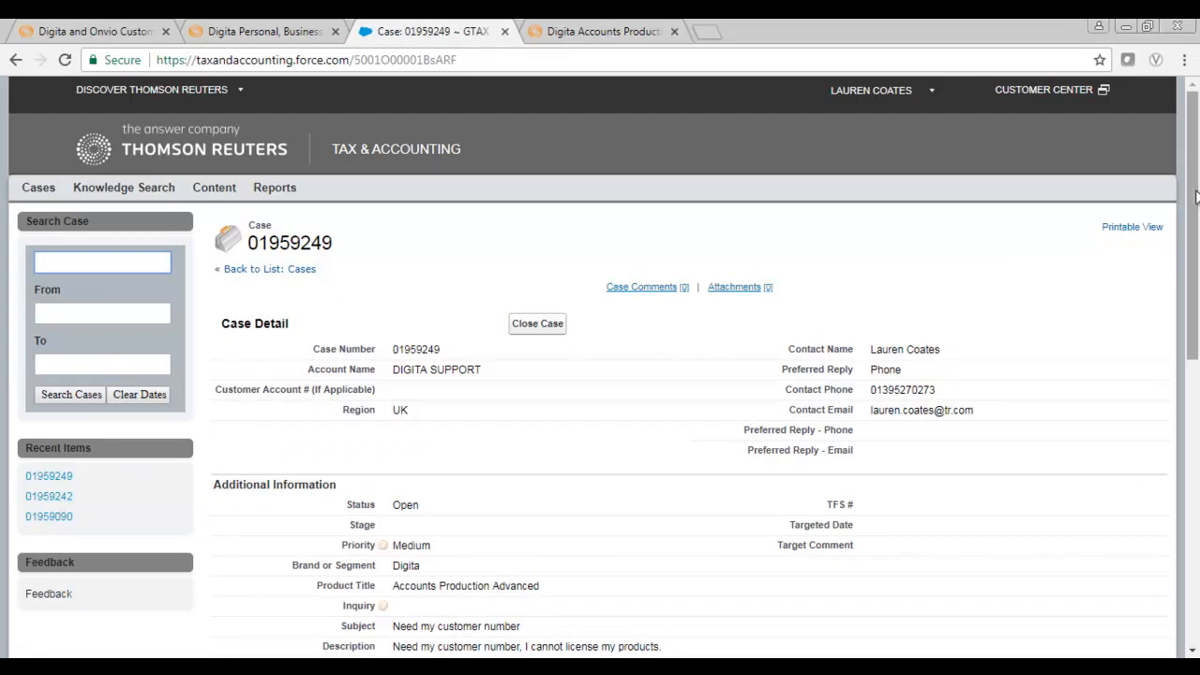
{"action": "scroll", "scroll_direction": "down", "scroll_amount": 3}
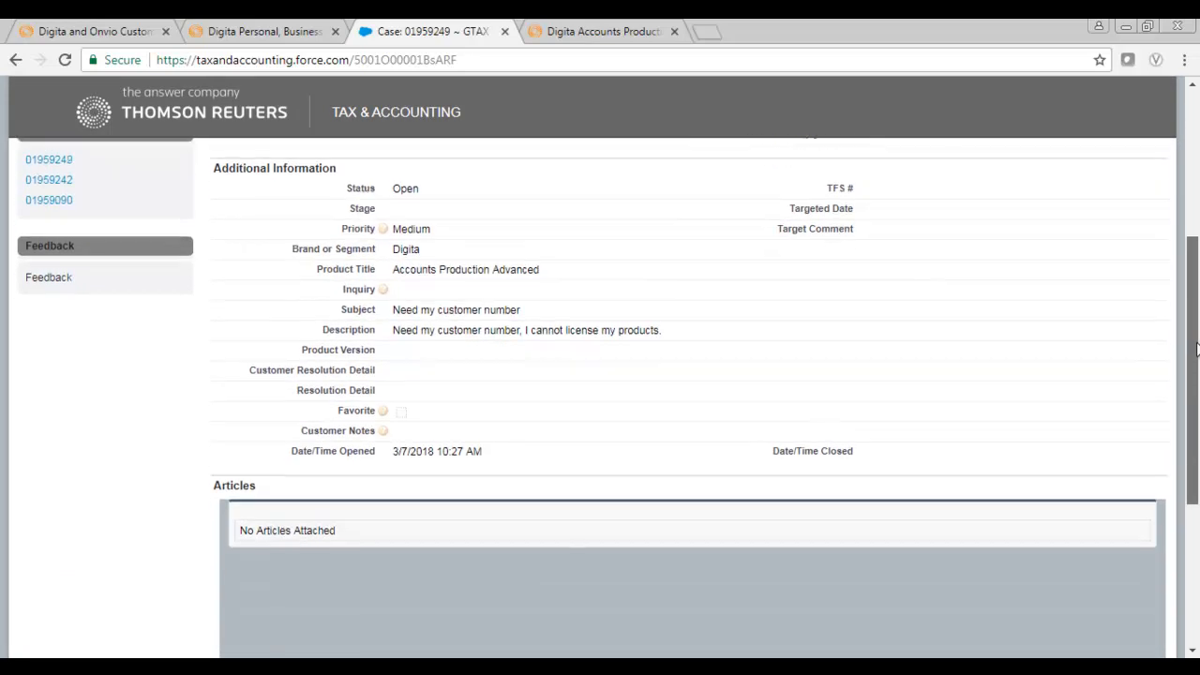
{"action": "scroll", "scroll_direction": "down", "scroll_amount": 3}
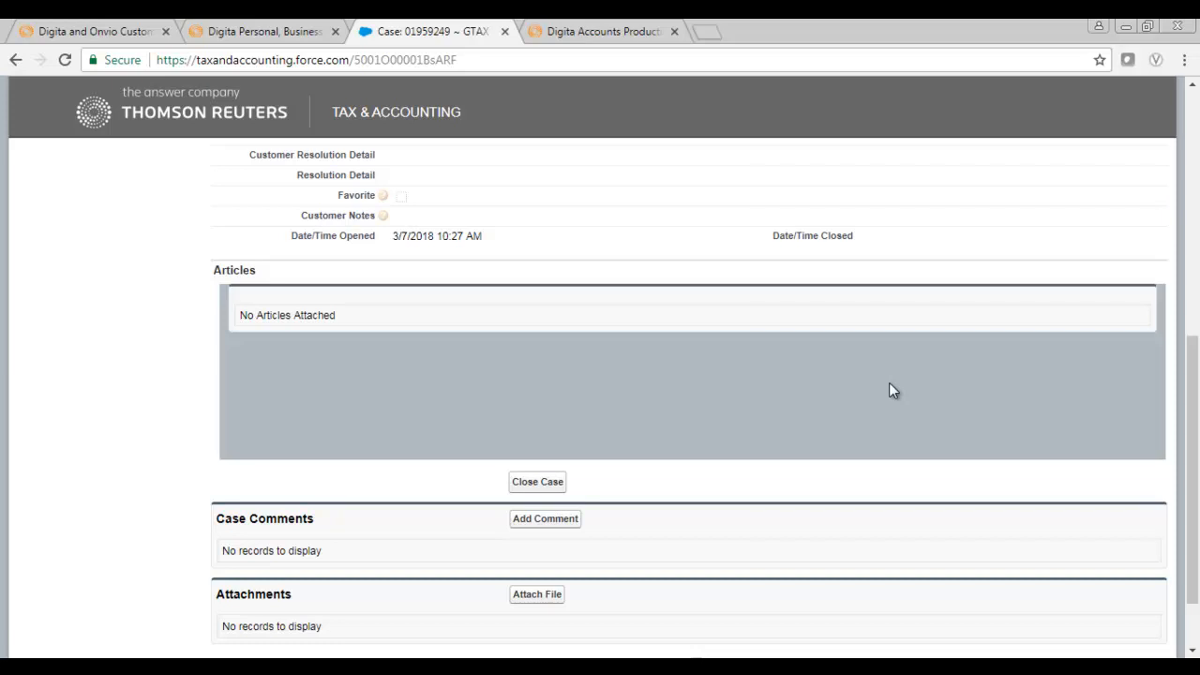
{"action": "mouse_move", "coordinate": [881, 390]}
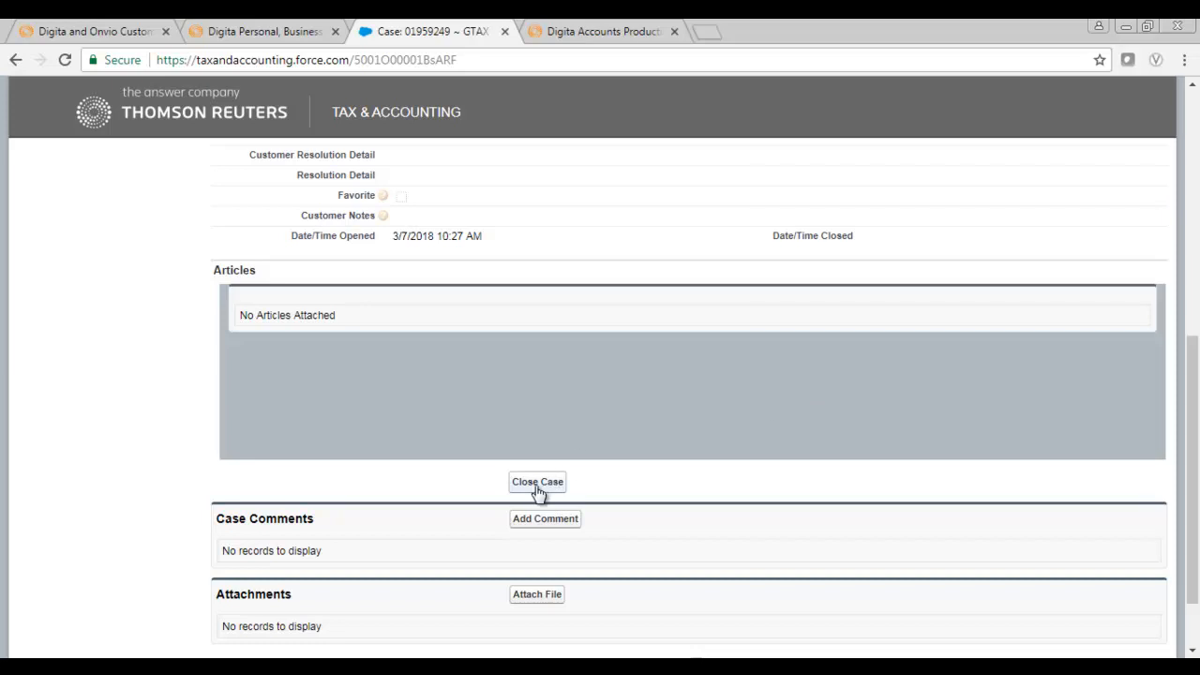
- Start closing case 01959249, bringing up the Close Case form with status Closed
{"action": "left_click", "coordinate": [537, 480]}
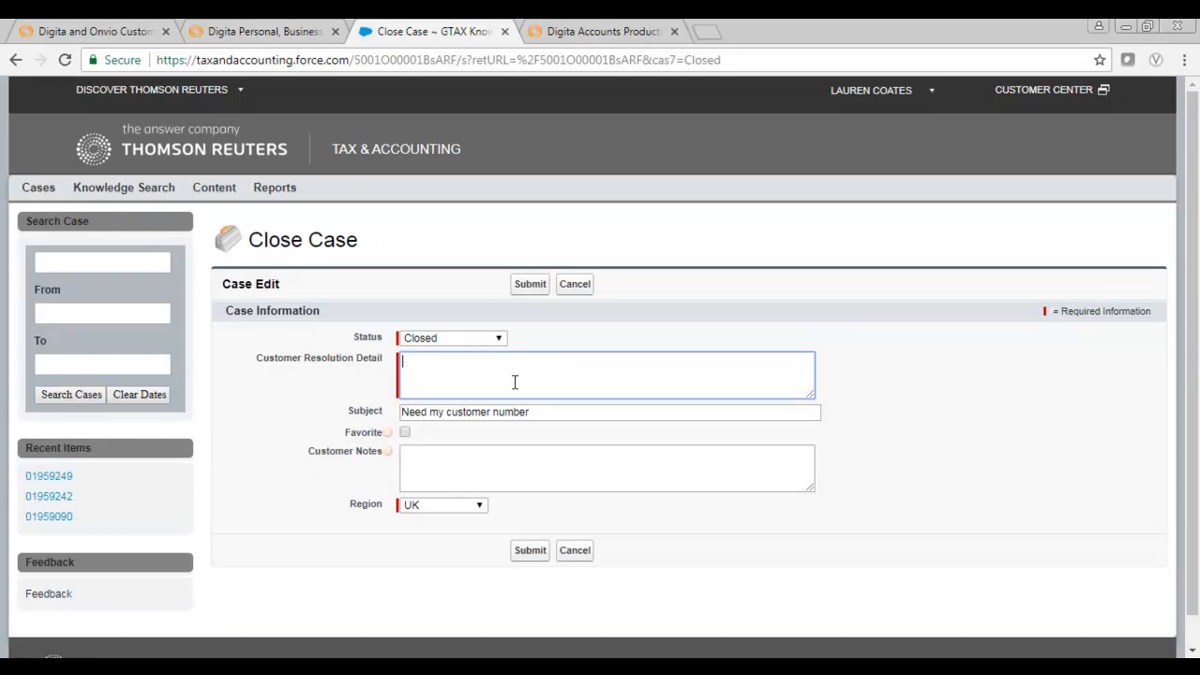
{"action": "mouse_move", "coordinate": [532, 551]}
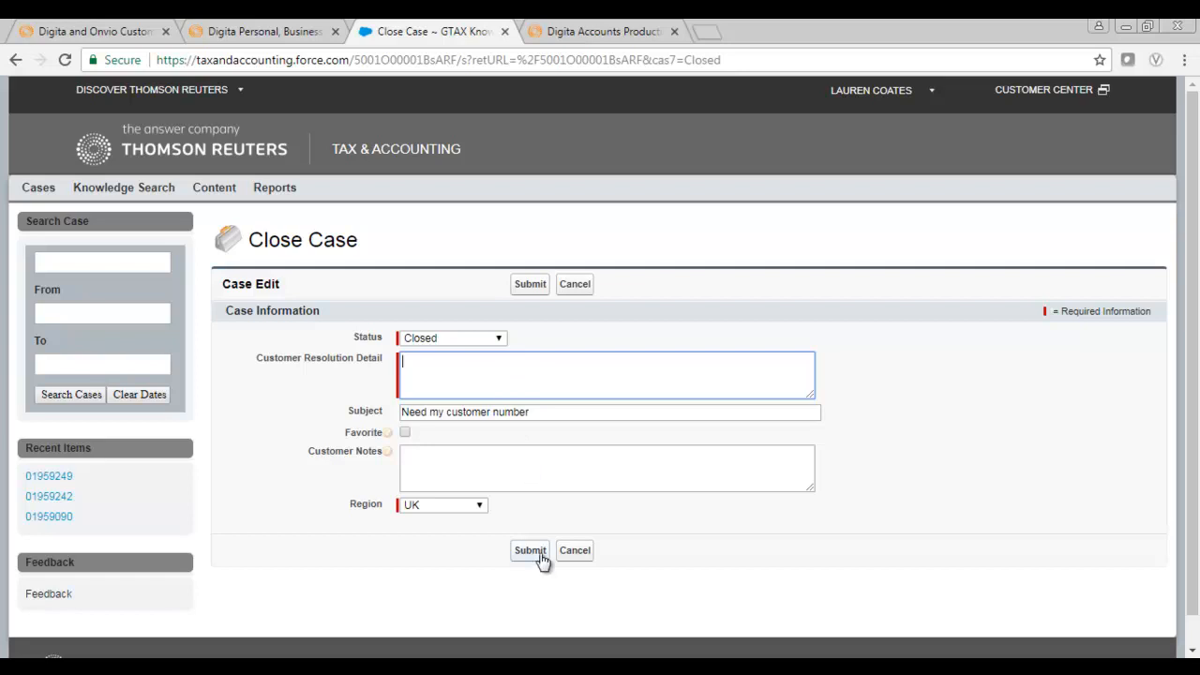